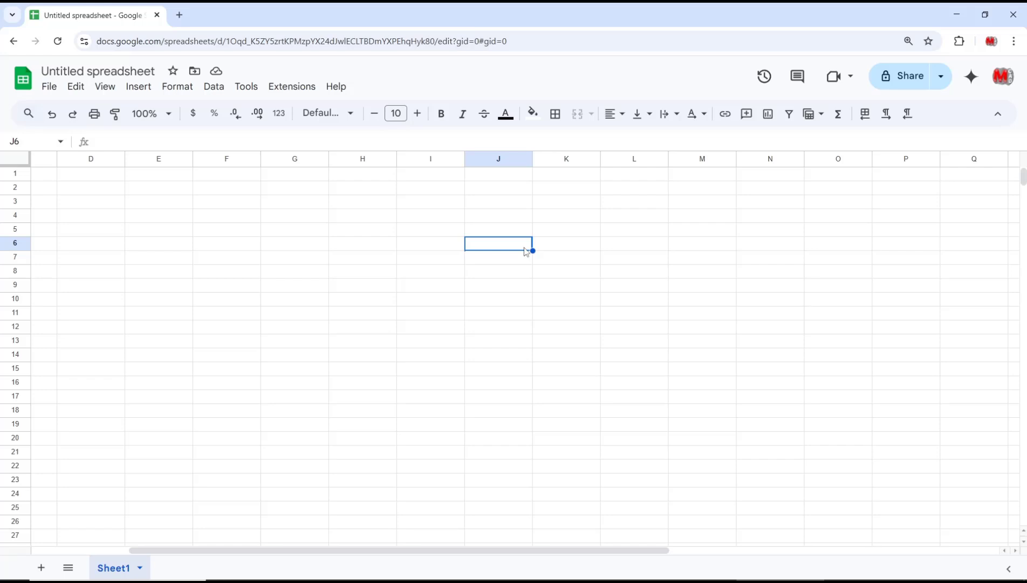
mouse_move(501, 62)
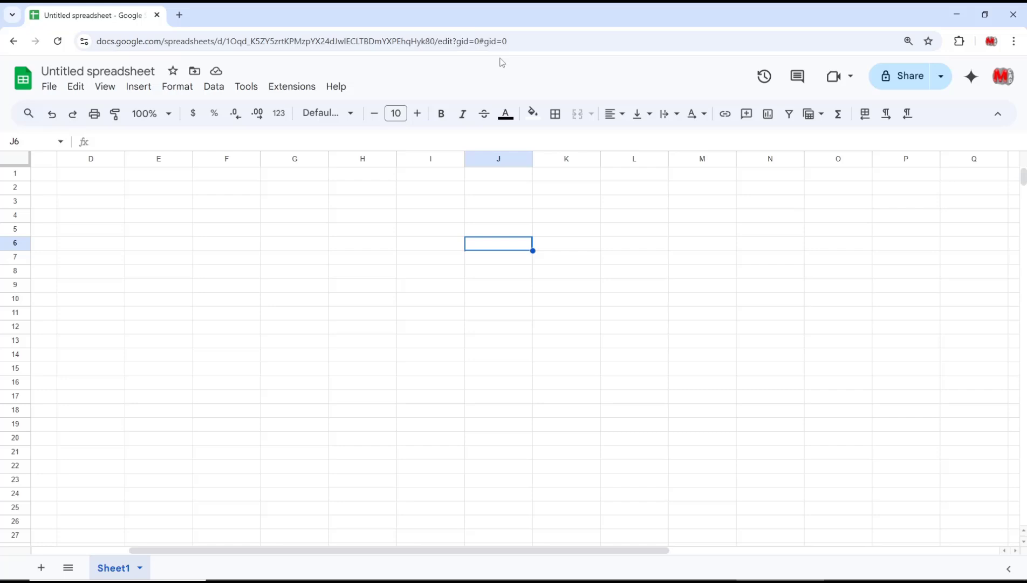
Load the spreadsheet URL in a new Chrome window snapped to the right half
right_click(294, 40)
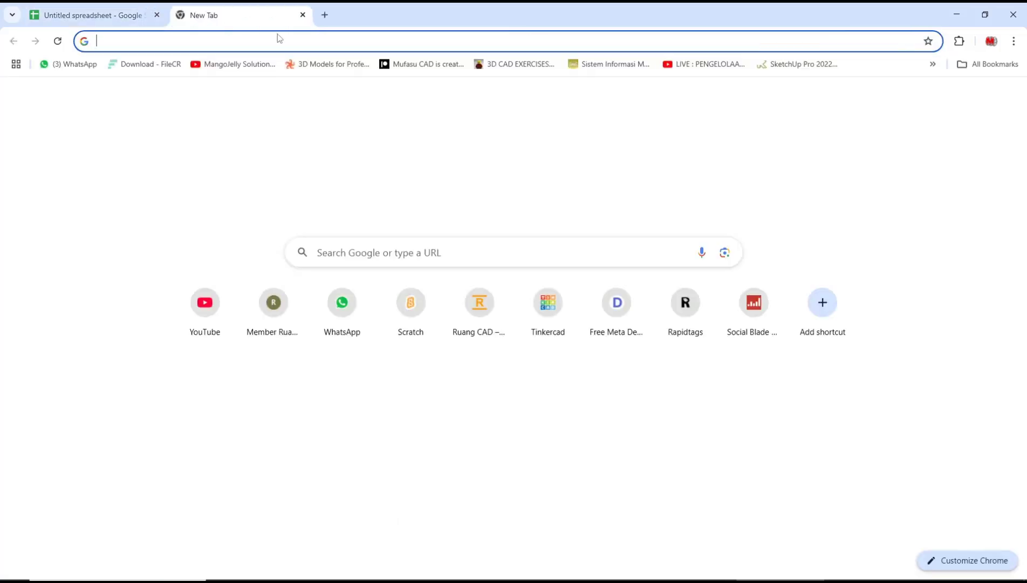
type("https://docs.google.com/spreadsheets/d/1Oqd_K5ZY5zrtKPMzpYX24dJwlECLTBDmYXPEhqHyk80/edit?gid=0#gid=0")
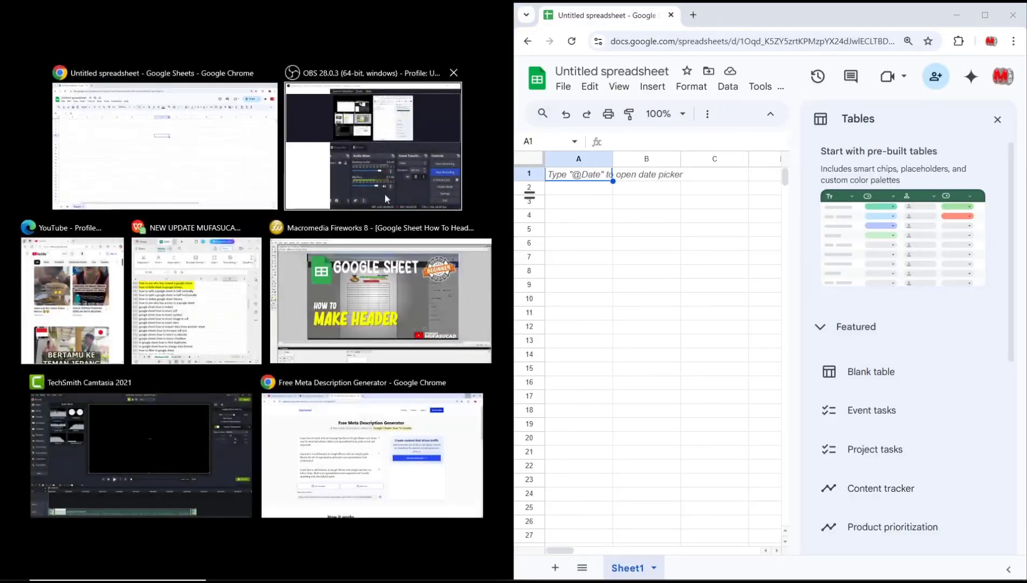
Snap the original Sheets window to the left half and close the Tables panel
left_click(165, 143)
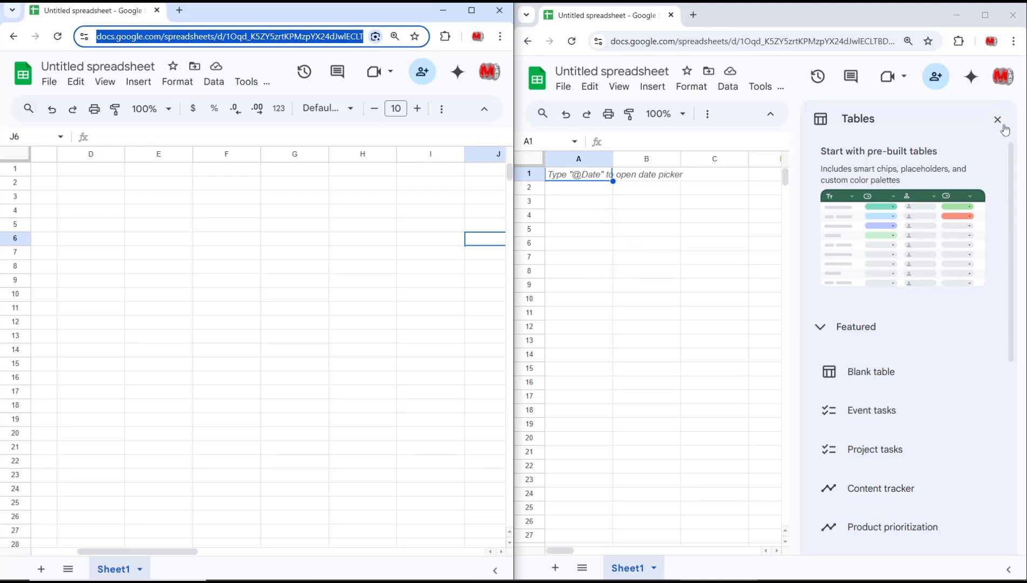
left_click(998, 120)
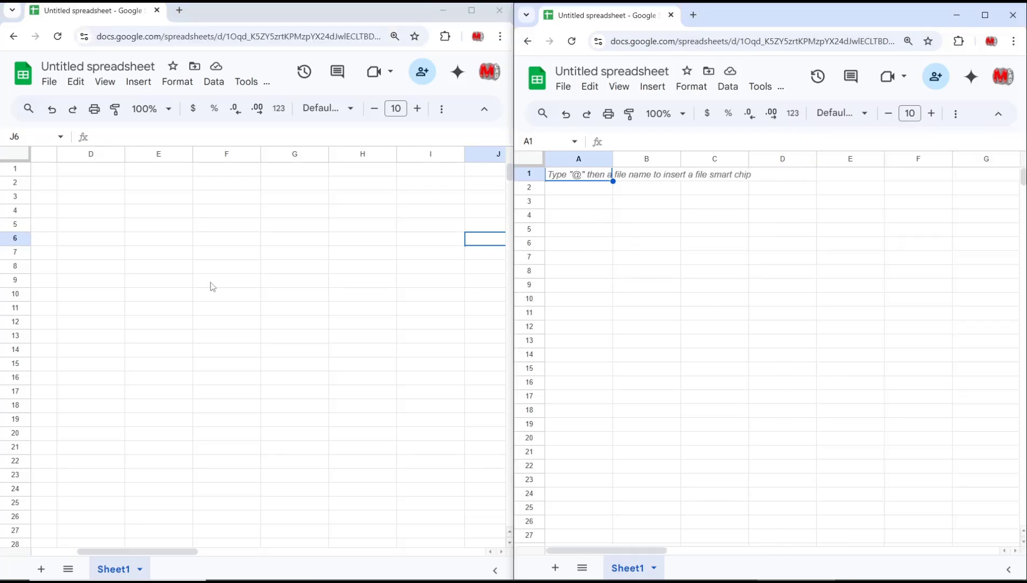
left_click(158, 224)
type("500")
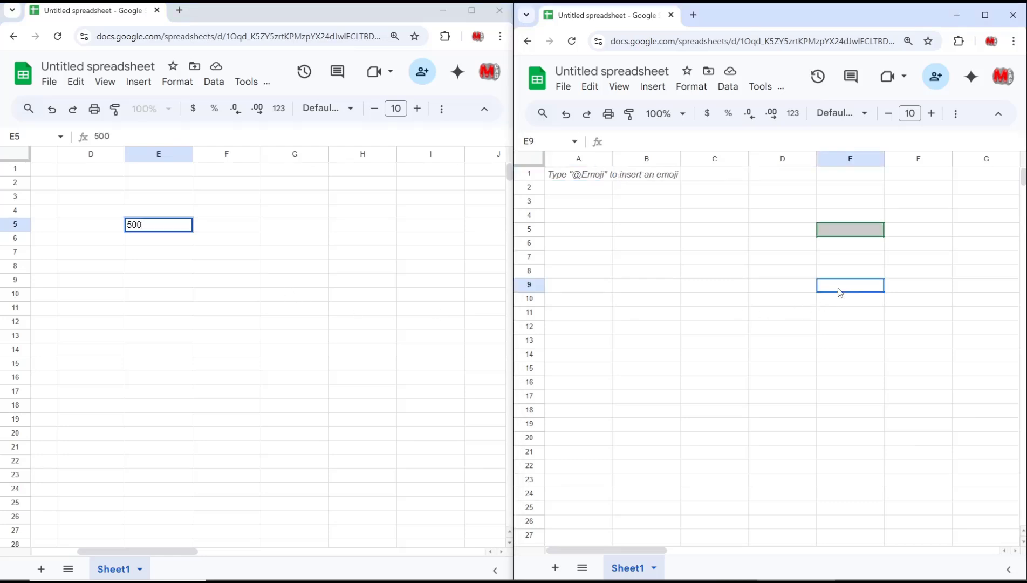
Enter 500 in E5 of the left window and 300 in D9 of the right
left_click(850, 257)
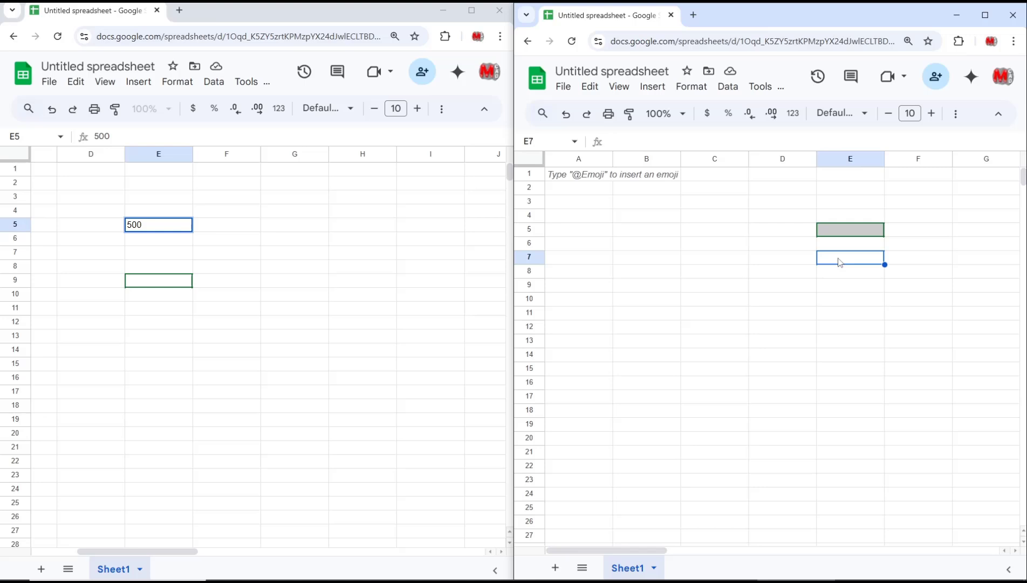
left_click(294, 253)
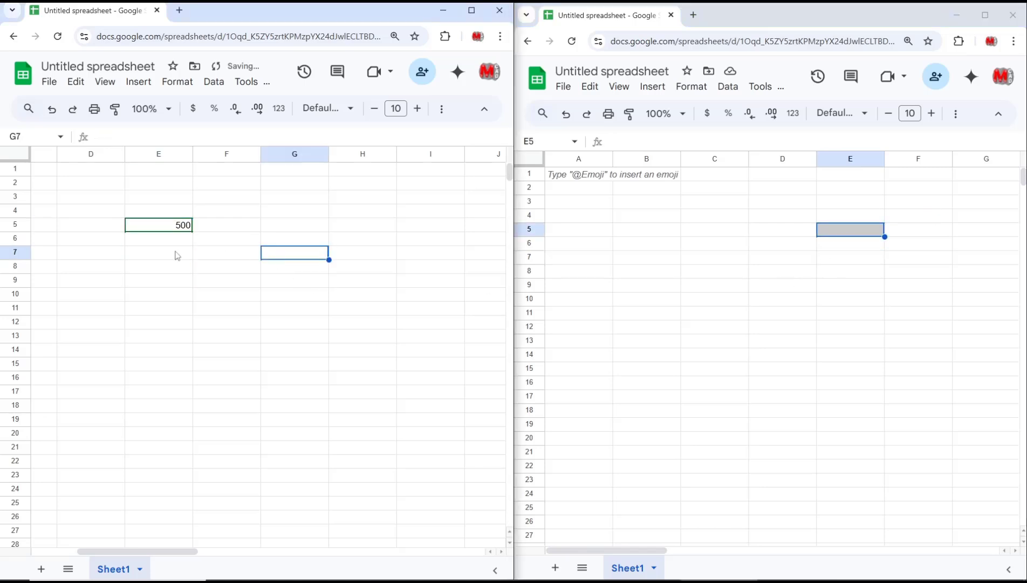
left_click(783, 284)
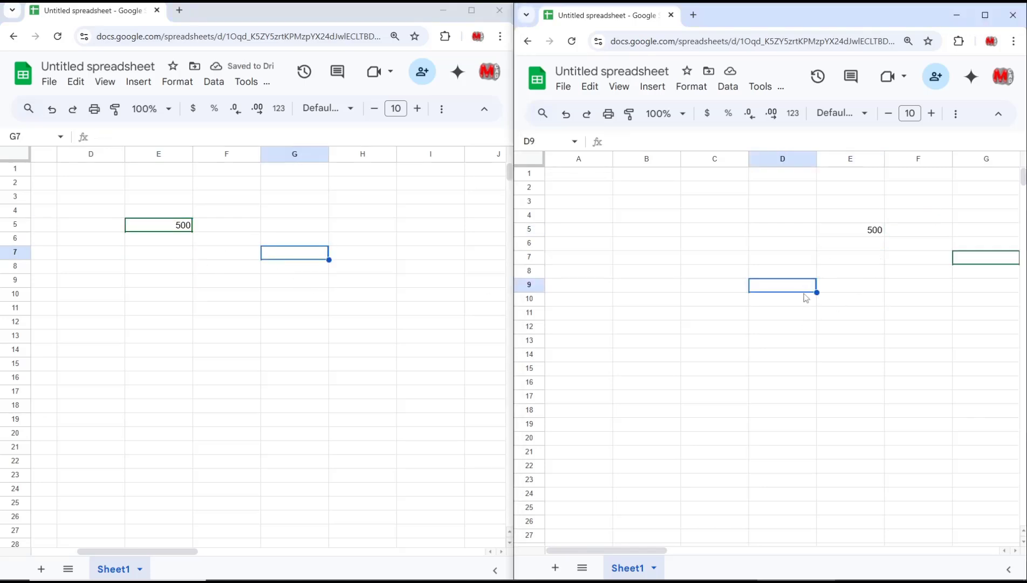
type("300")
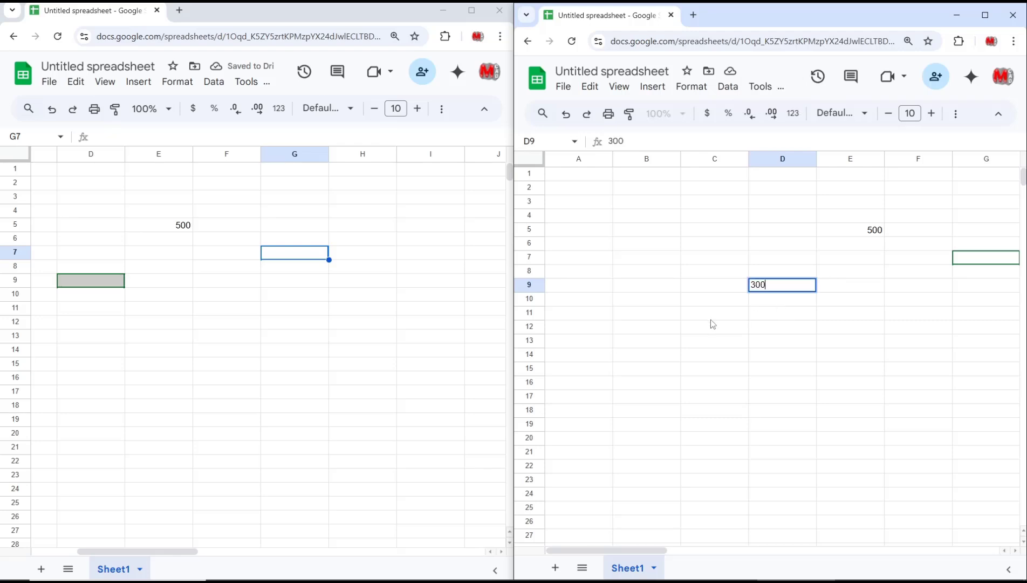
left_click(227, 335)
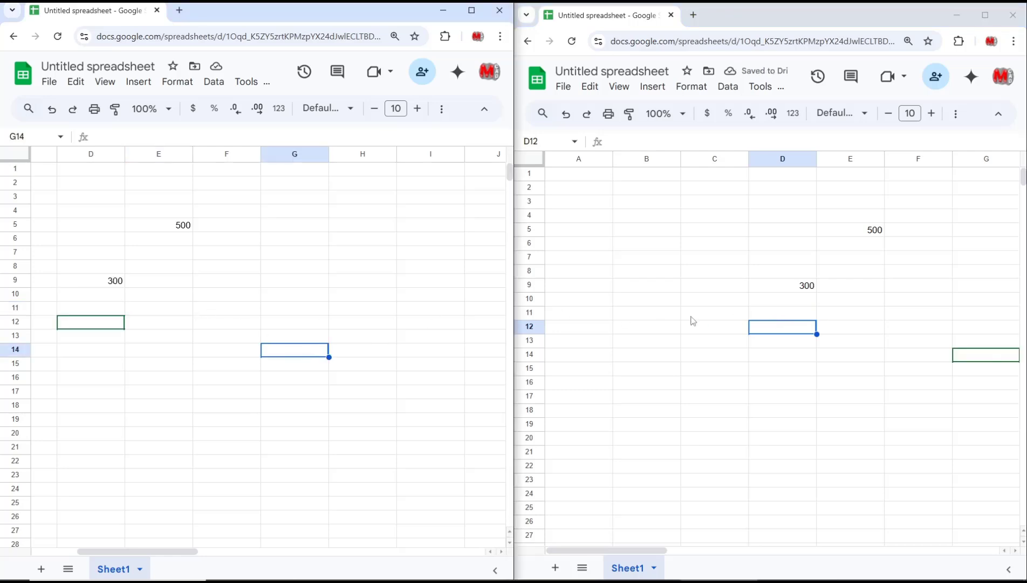
mouse_move(727, 238)
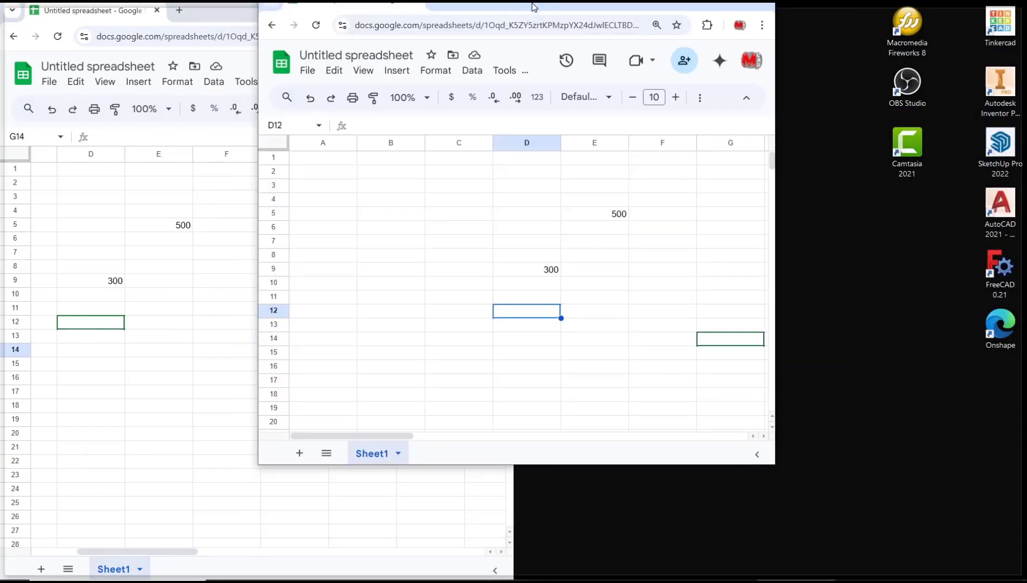
Maximize the spreadsheet window to fill the screen
left_click(984, 4)
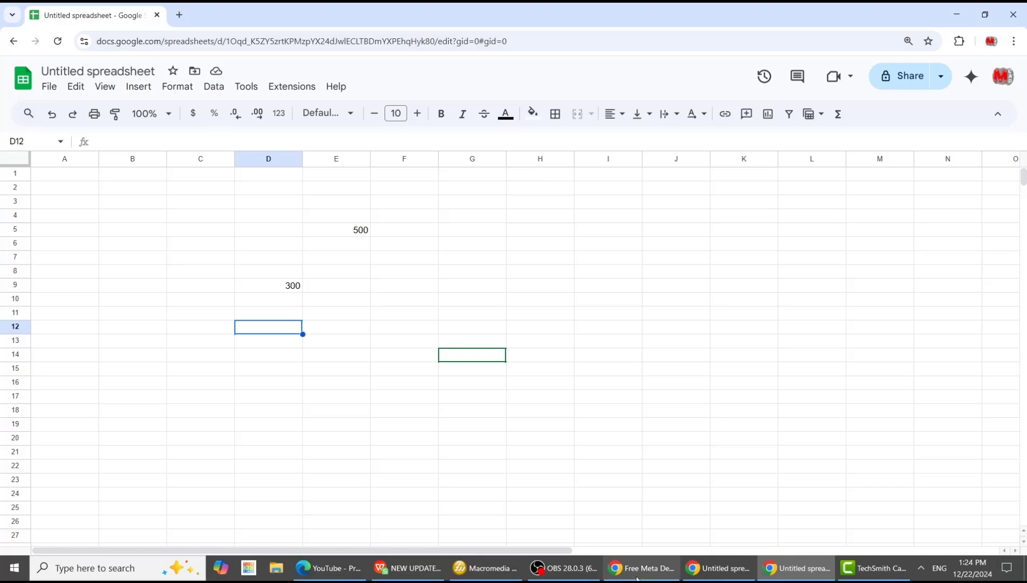
left_click(608, 410)
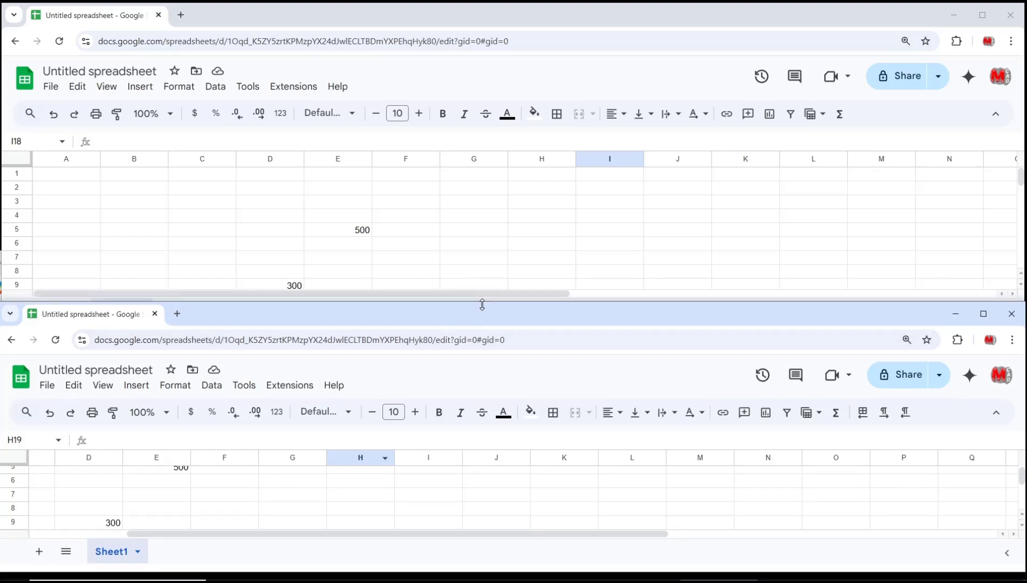
Select a cell in the upper window of the stacked spreadsheet copies
left_click(541, 215)
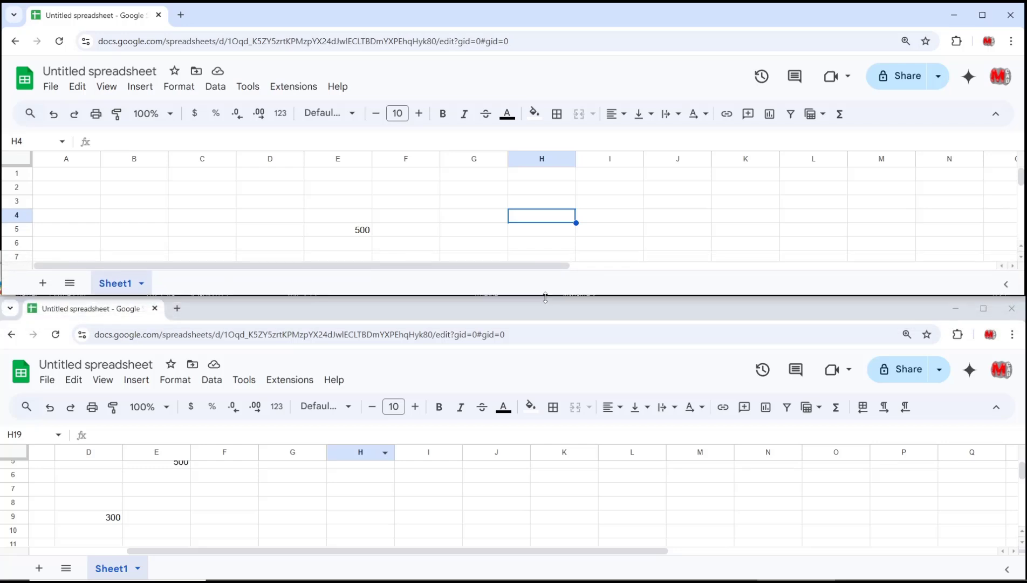
mouse_move(597, 229)
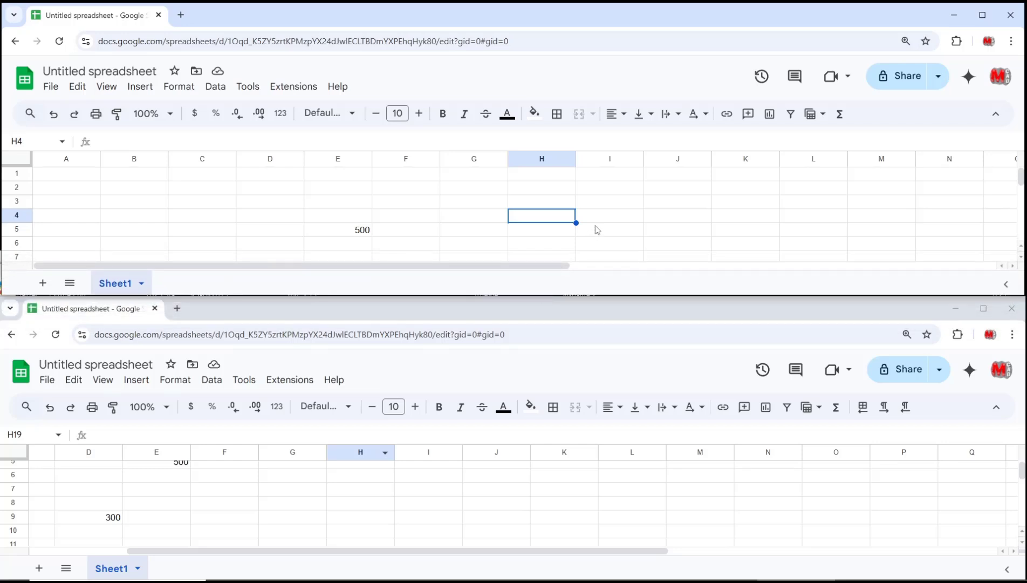